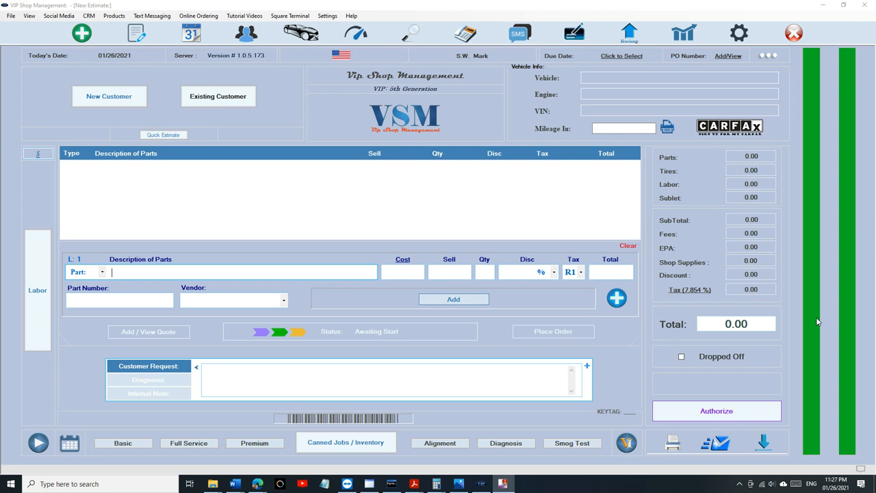
Switch the new estimate to the Labor panel for entering services.
click(37, 290)
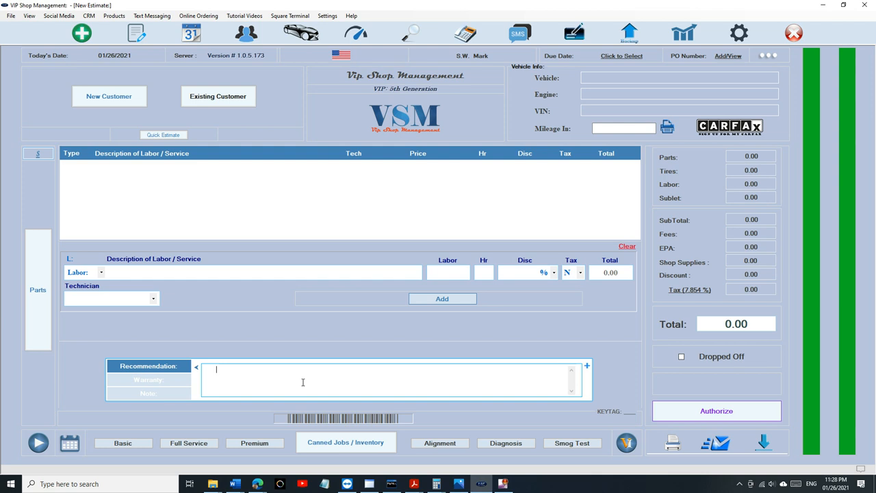
Look up existing customer 'mark is' and load their 2006 Pontiac G6 GT.
click(38, 290)
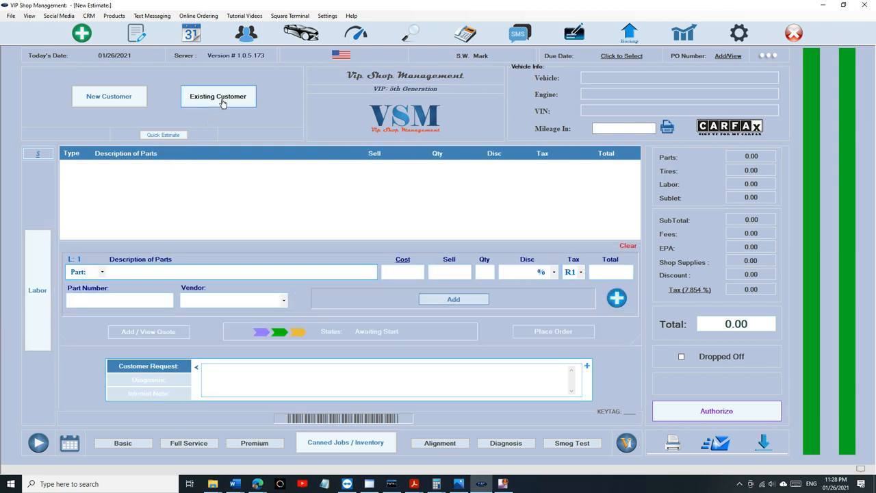
click(218, 96)
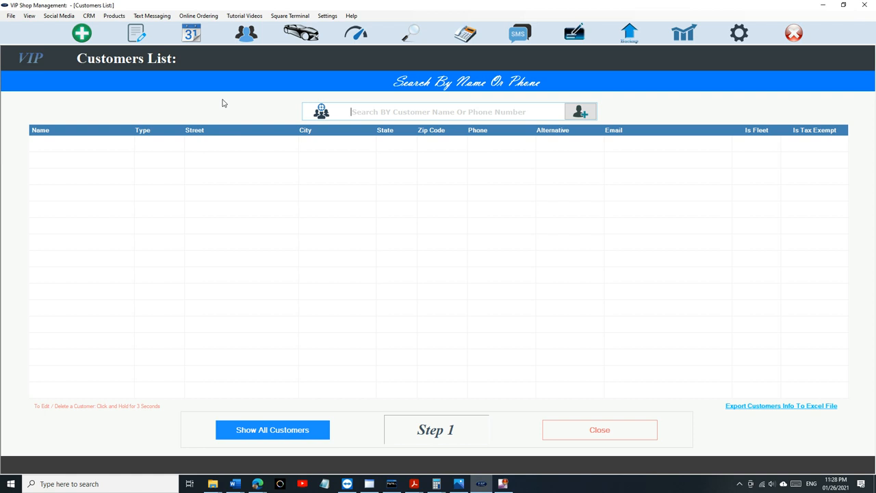
text(mark is)
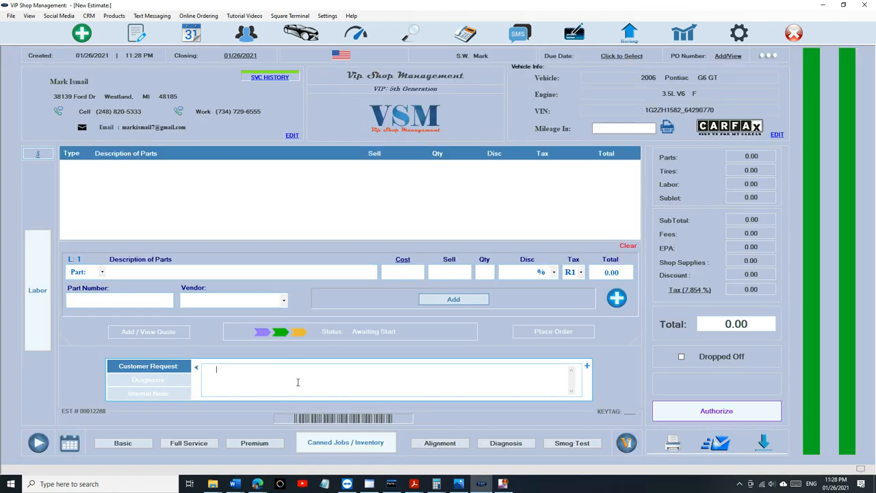
Enter 'oil change' as the customer request, then move into the Part field.
text(oil change)
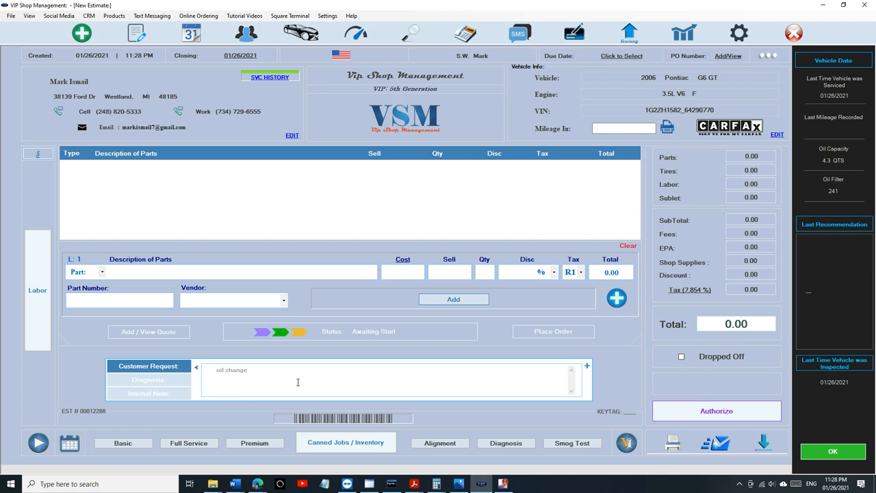
click(240, 272)
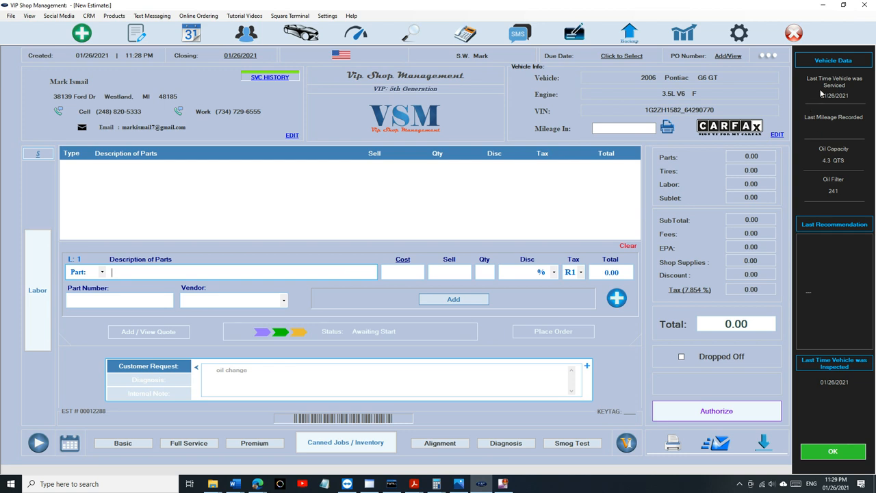
mouse_move(826, 125)
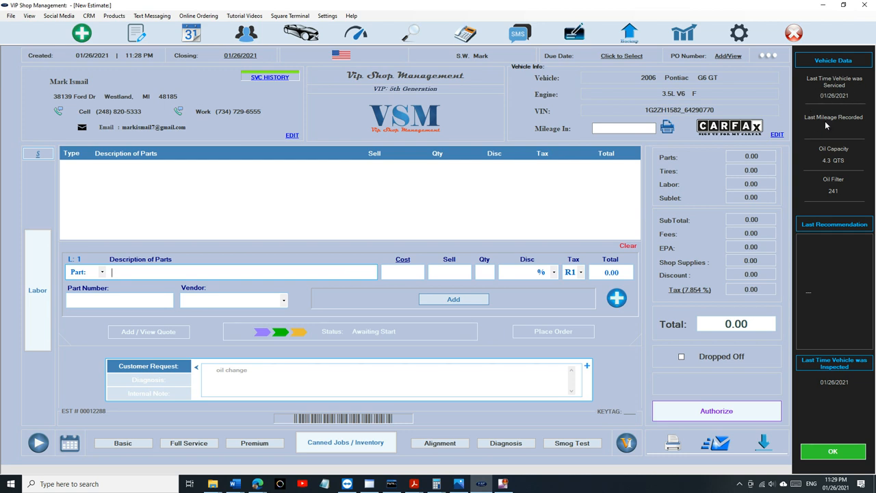
mouse_move(844, 130)
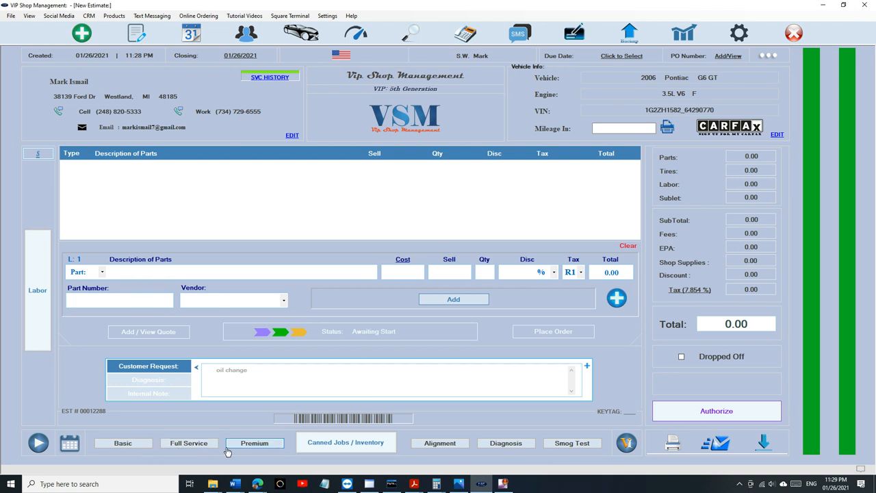
Add the $75 Alignment job and recommend new tires, rear brakes and front struts.
click(439, 443)
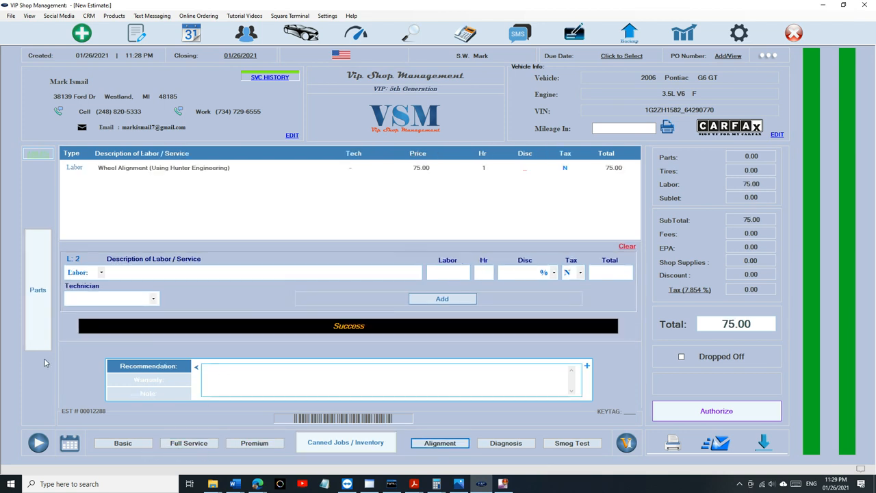
click(390, 370)
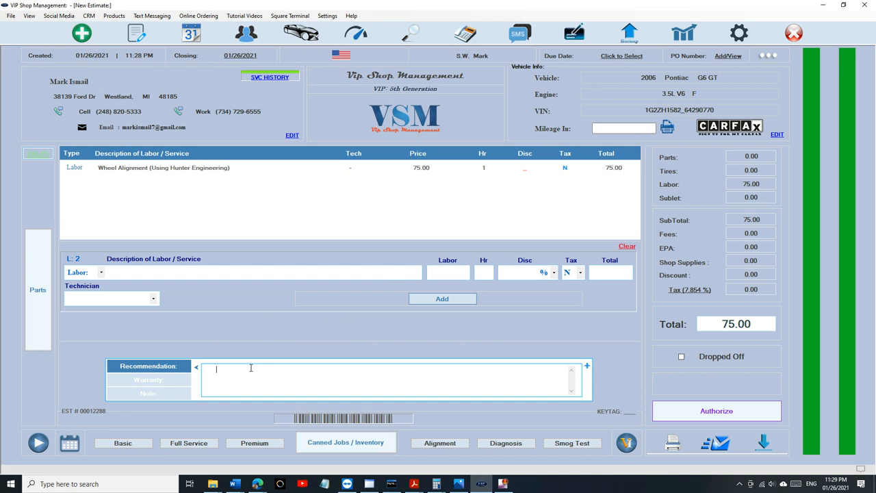
text(Needs new)
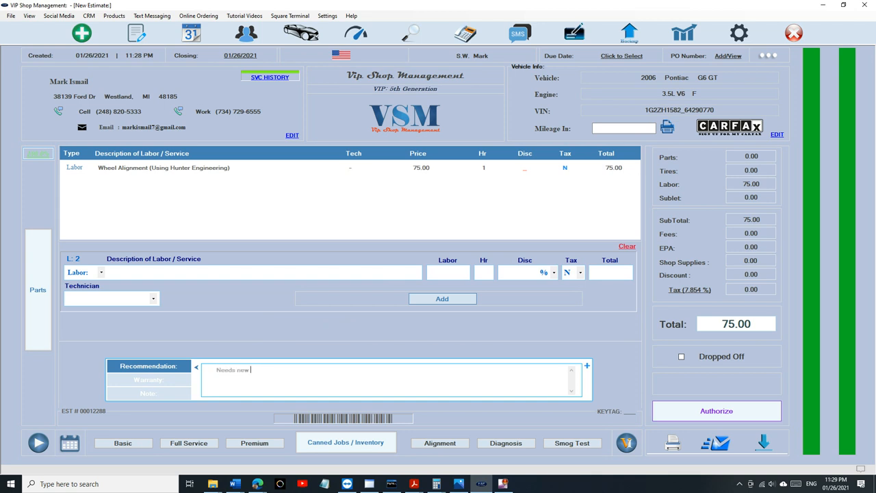
text(tires, and)
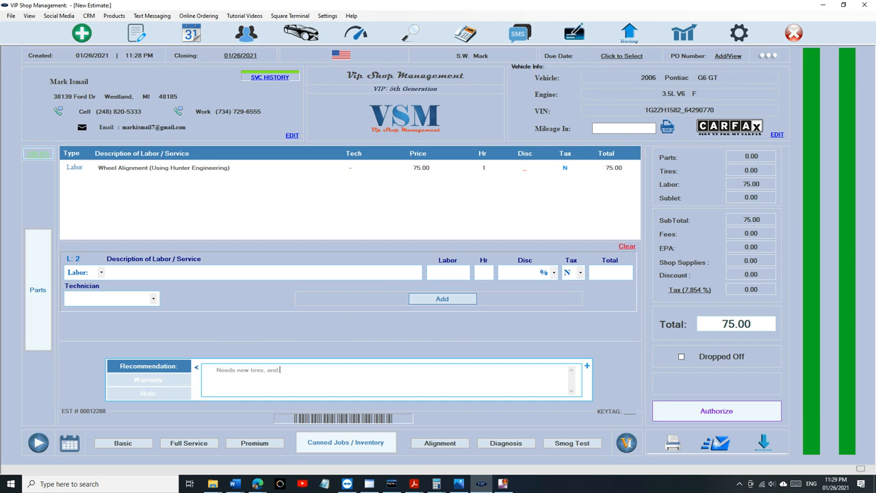
text(rear brakes)
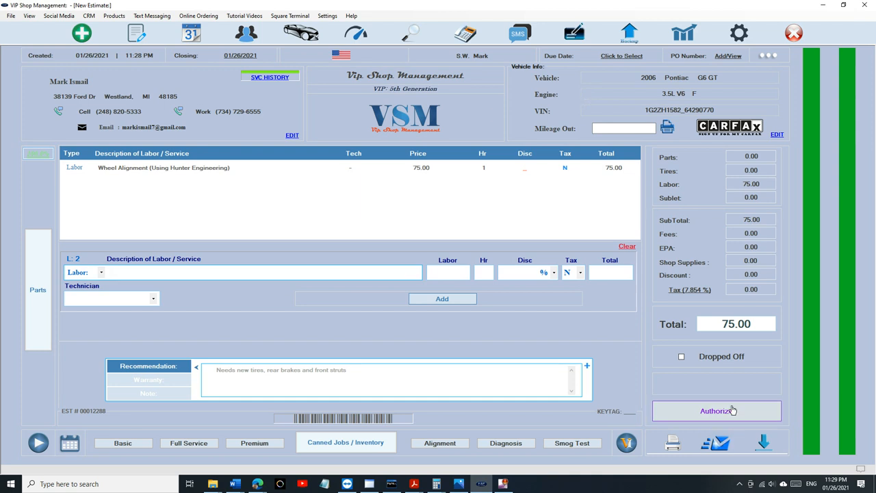
Authorize the $75 job in person and record 211000 miles in and out.
click(717, 410)
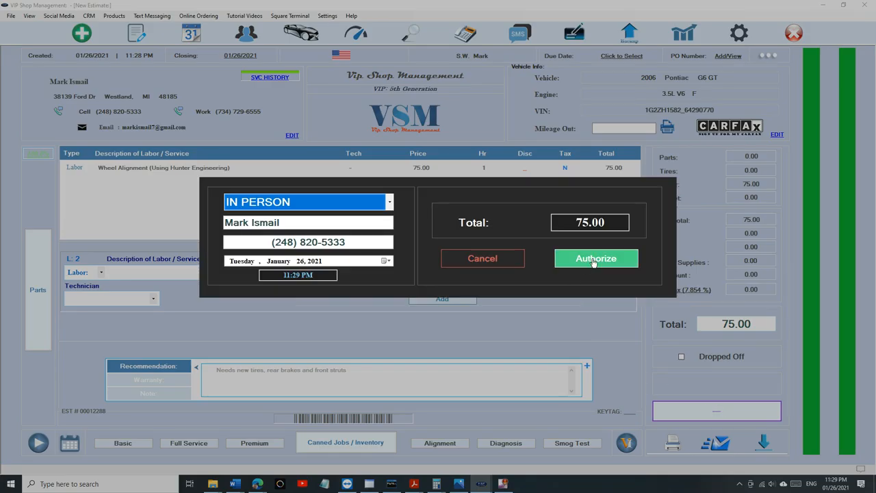
click(596, 258)
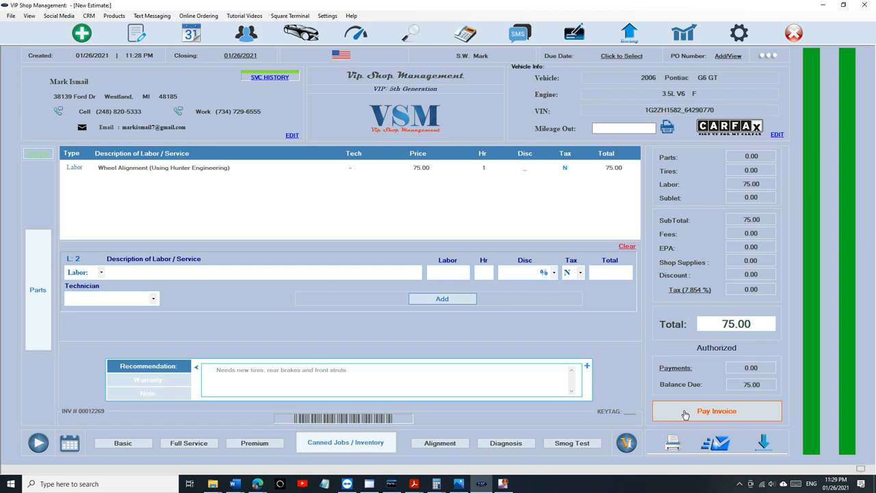
click(716, 410)
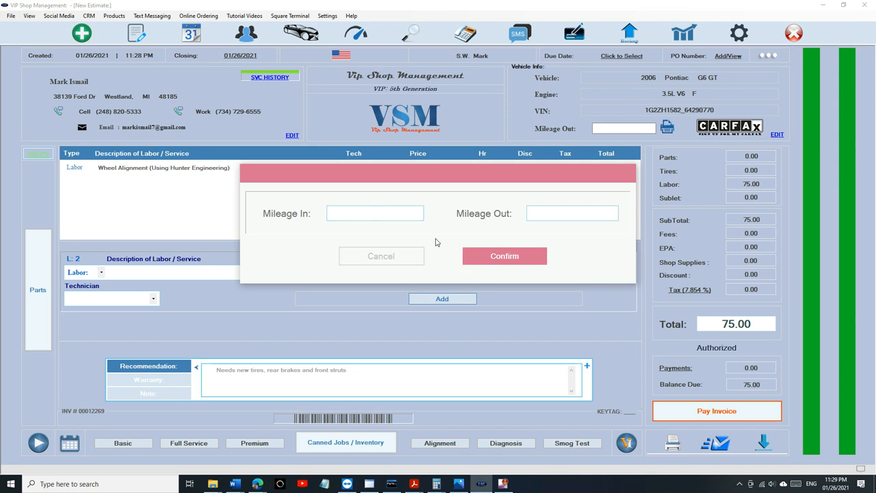
text(211000)
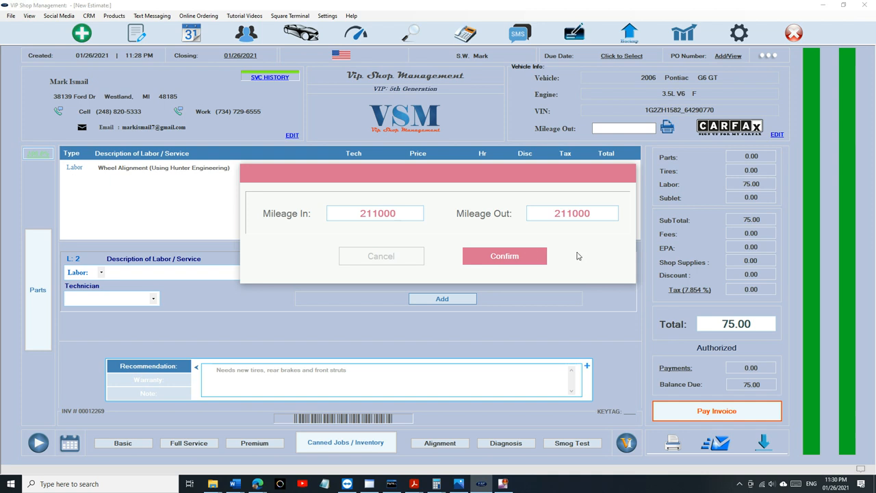
click(504, 256)
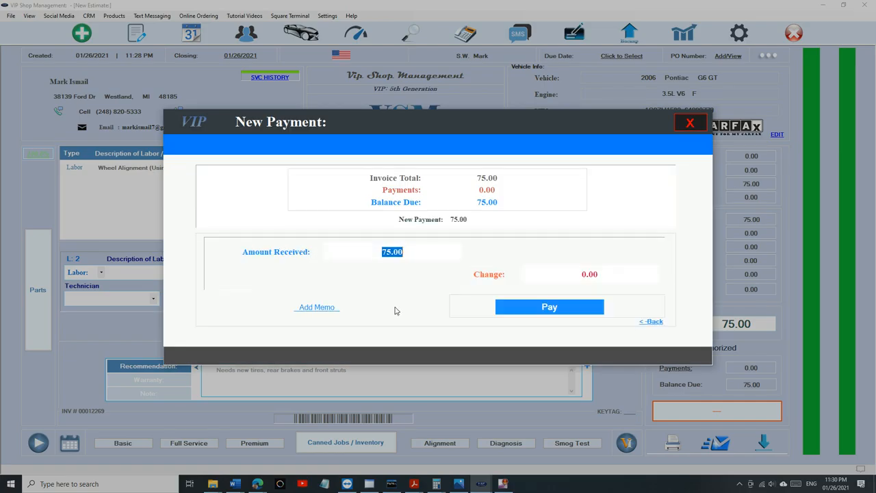
Pay the full $75 and close the payment window.
click(549, 307)
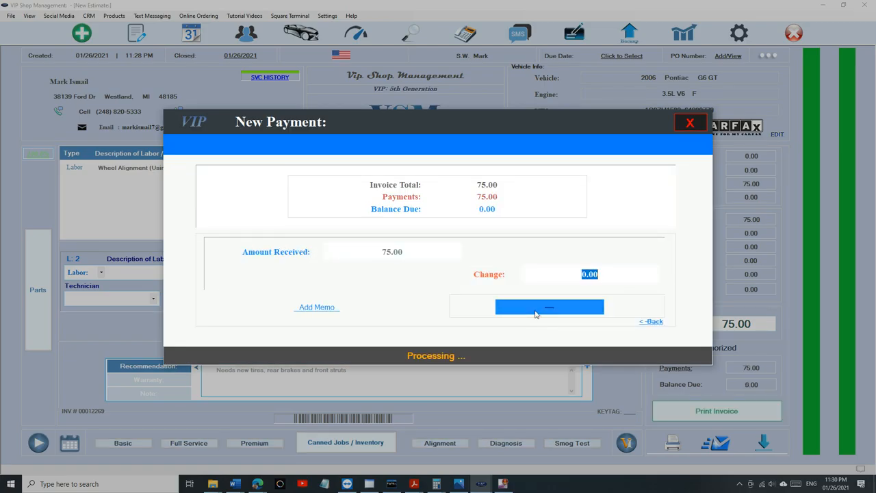
click(549, 307)
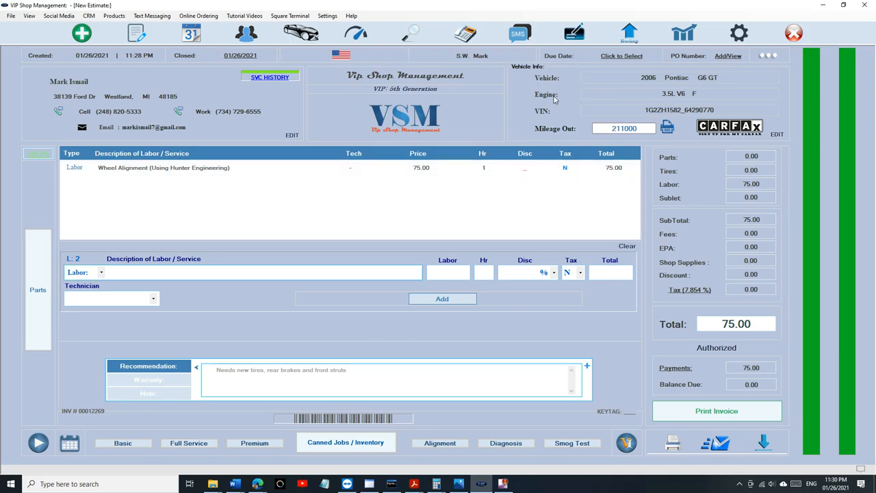
click(264, 272)
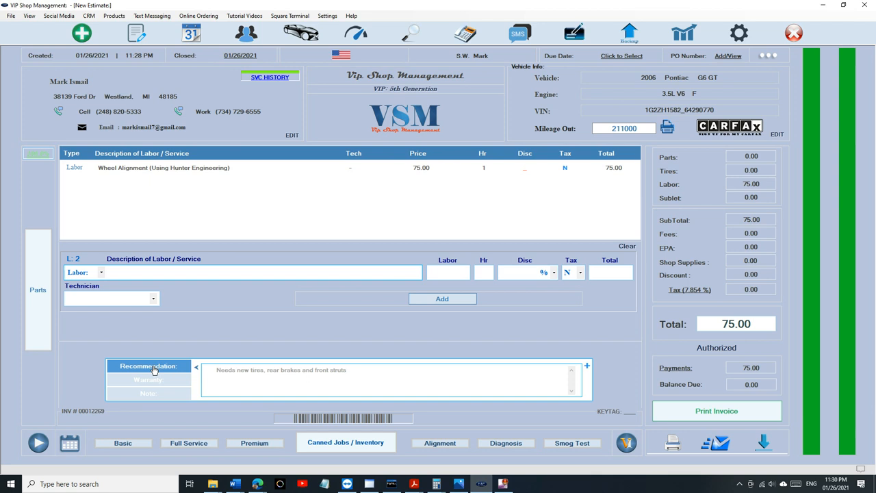
Start a fresh estimate for the Pontiac customer with the $17.95 basic oil change package.
click(260, 271)
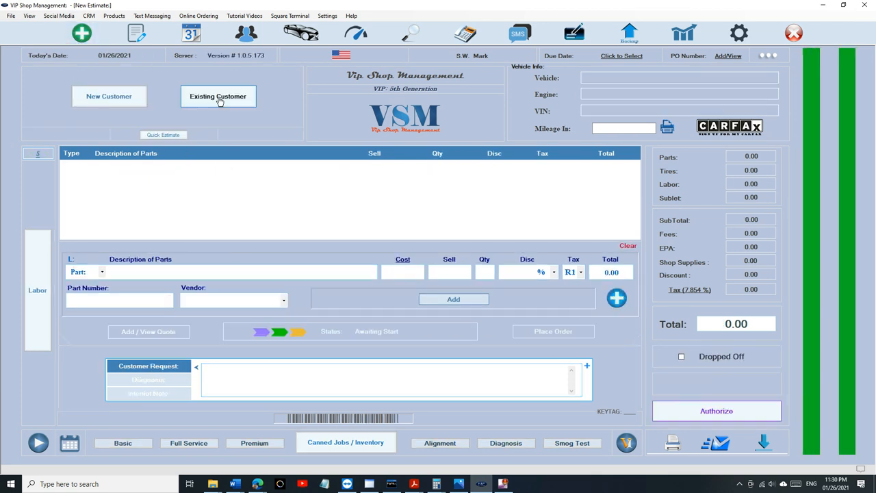
click(218, 96)
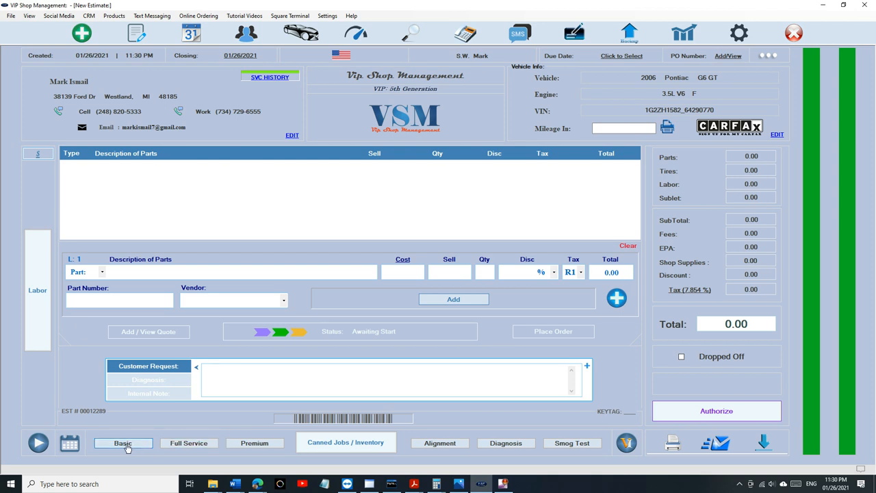
click(123, 442)
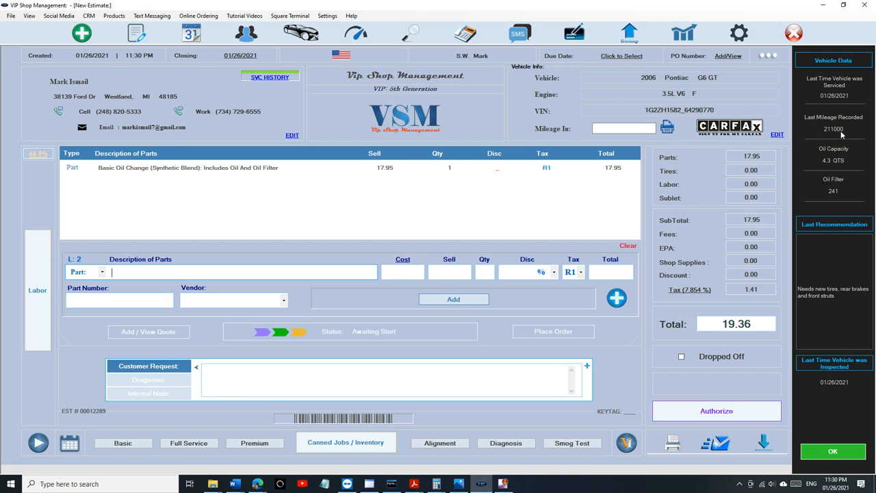
mouse_move(806, 299)
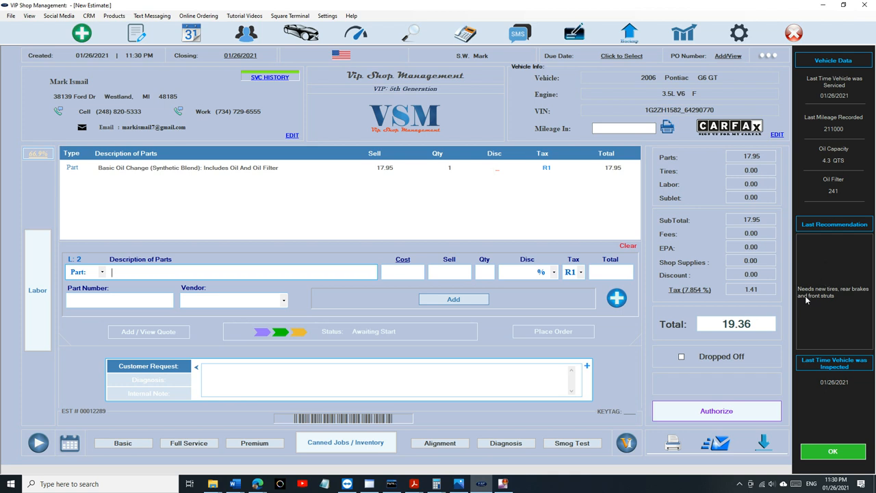
mouse_move(804, 298)
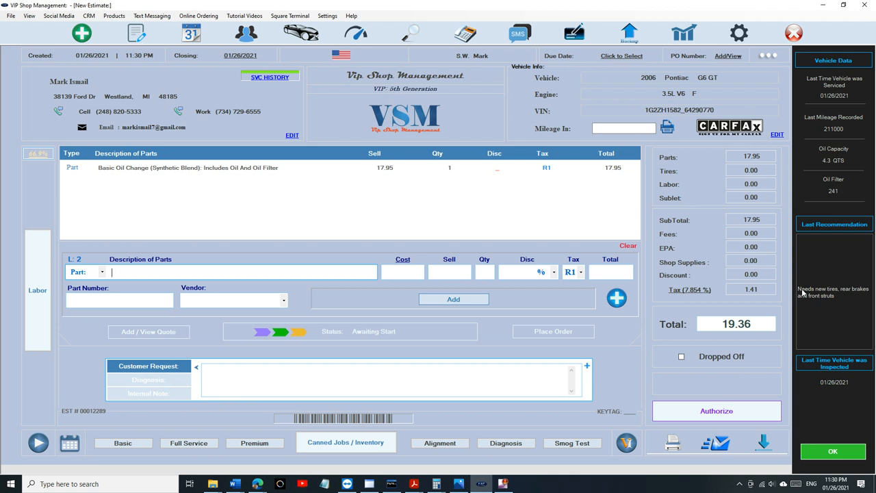
mouse_move(828, 298)
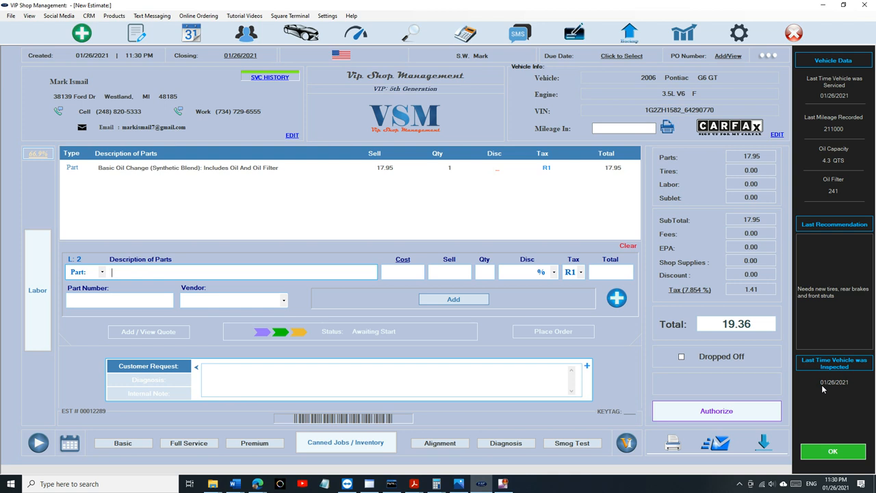
mouse_move(832, 399)
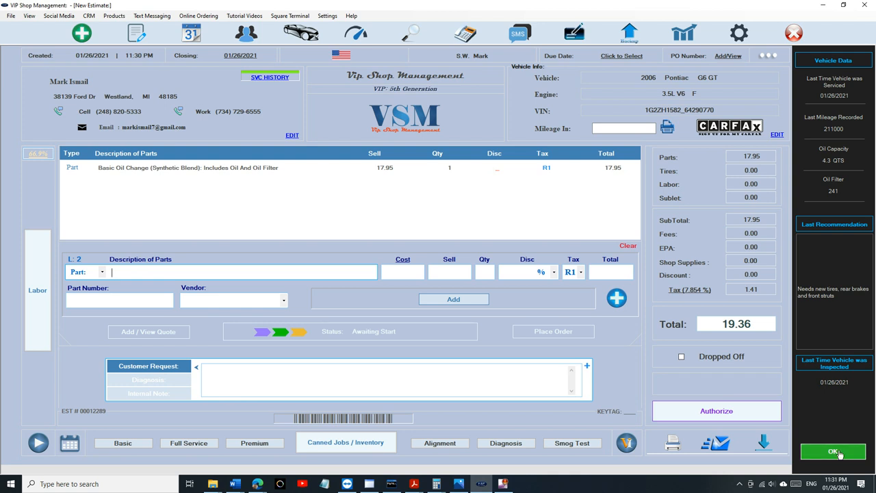
mouse_move(834, 393)
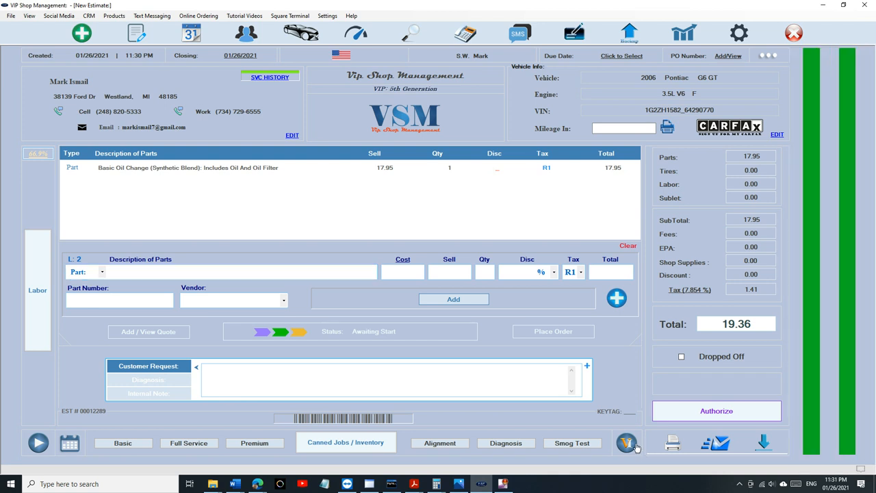
Open the Pontiac's DVI and scroll the Under Hood results, engine oil and coolant flagged.
click(626, 442)
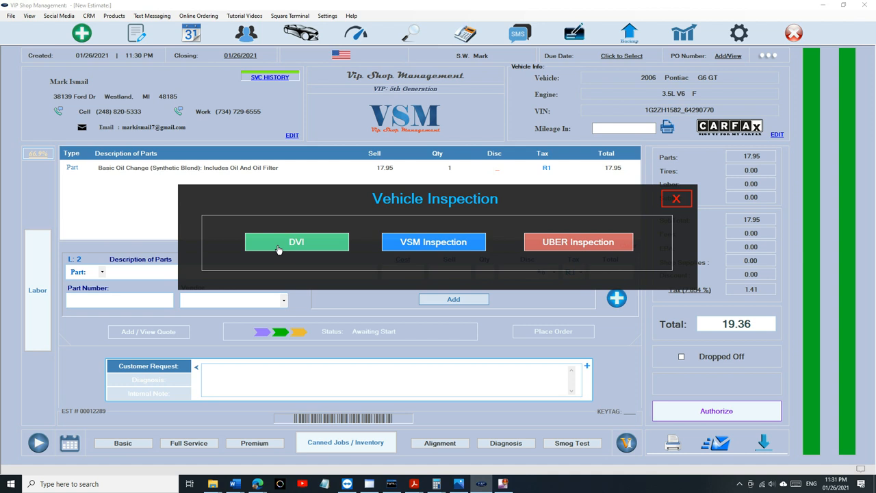
click(296, 242)
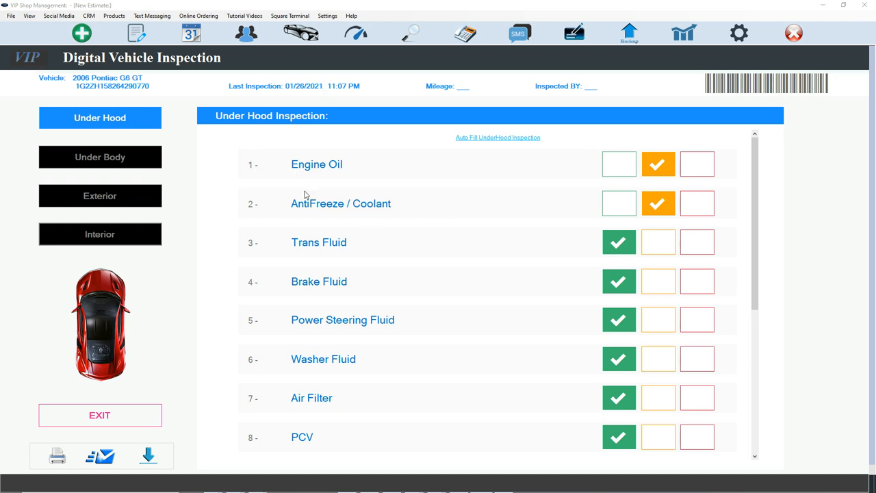
scroll(down, 3)
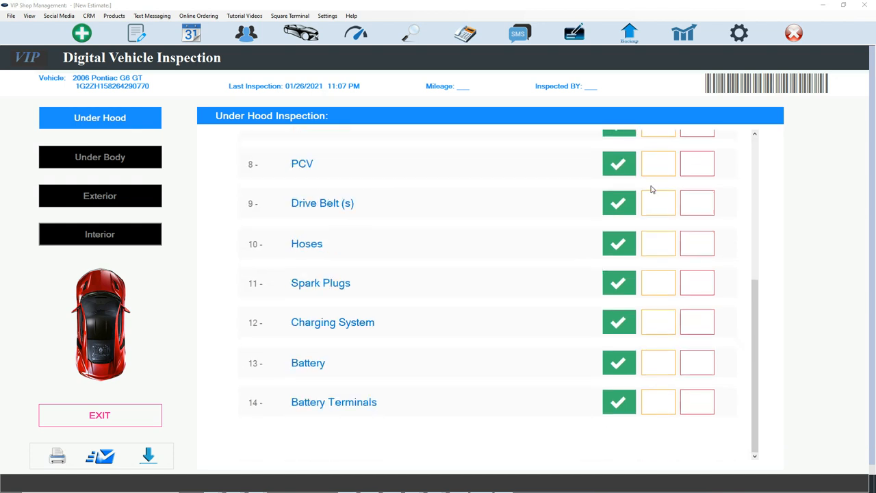
scroll(up, 3)
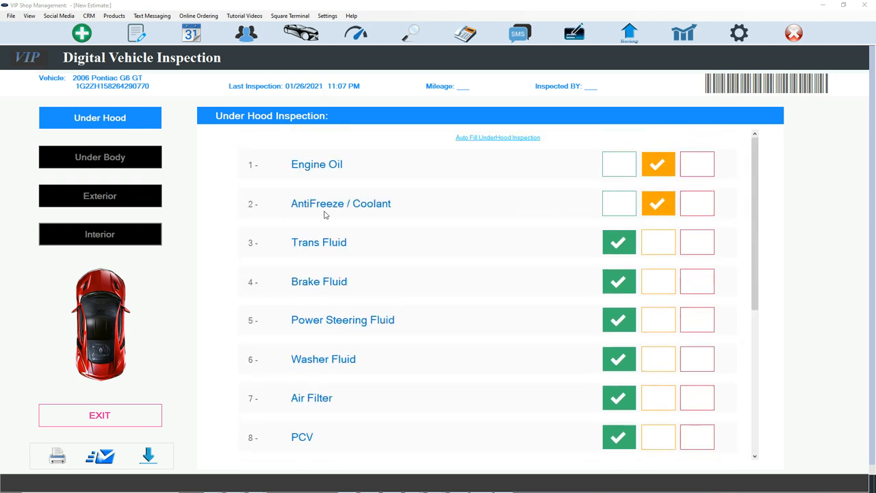
mouse_move(396, 215)
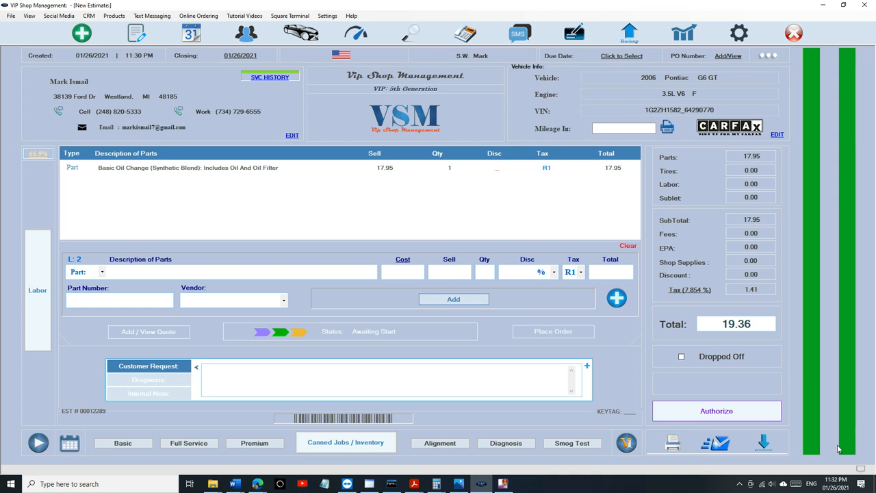
mouse_move(716, 445)
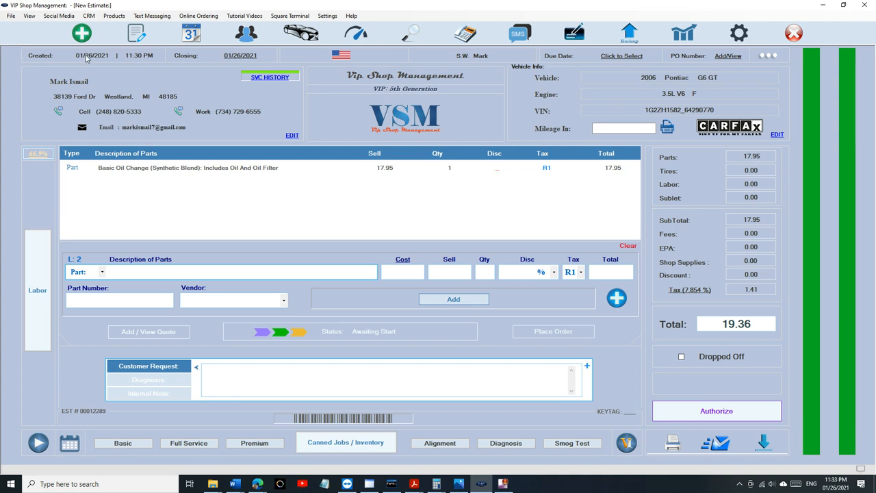
Open the Social Media menu's link to the Auto Repair Shop Owners Facebook group.
click(59, 16)
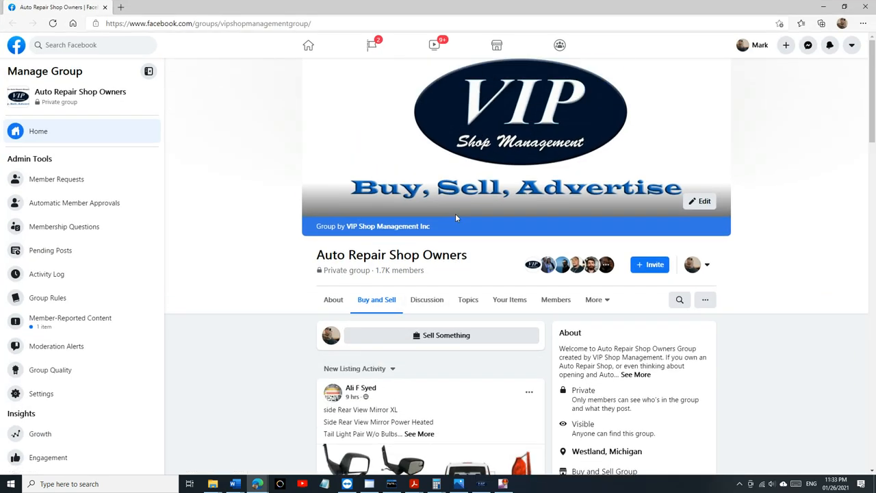
mouse_move(585, 203)
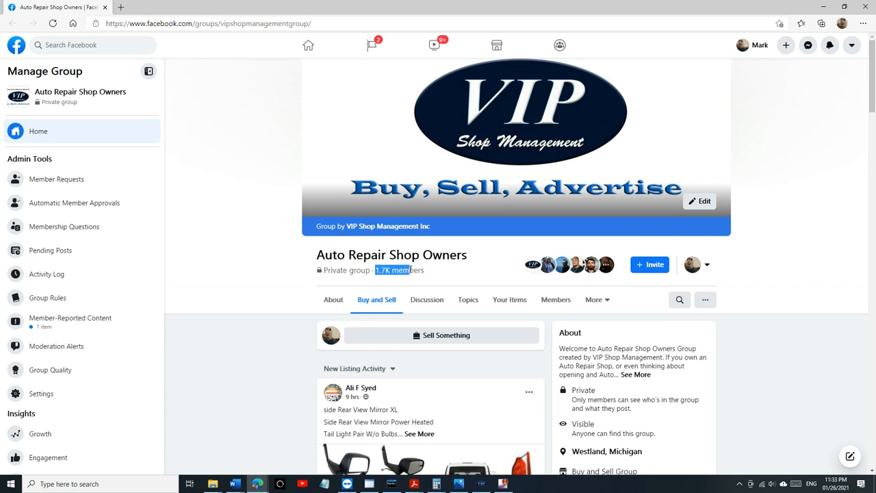
Scroll through the group's Buy and Sell parts and vehicle listings, then back up.
scroll(down, 3)
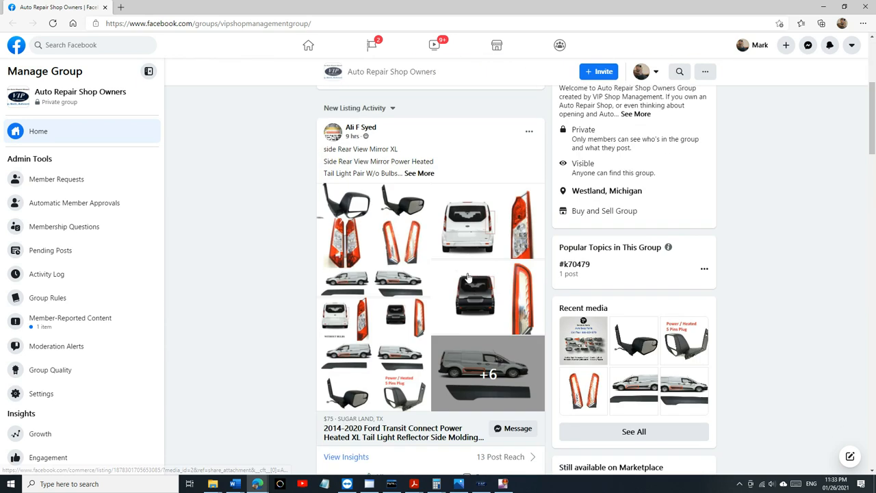
scroll(down, 3)
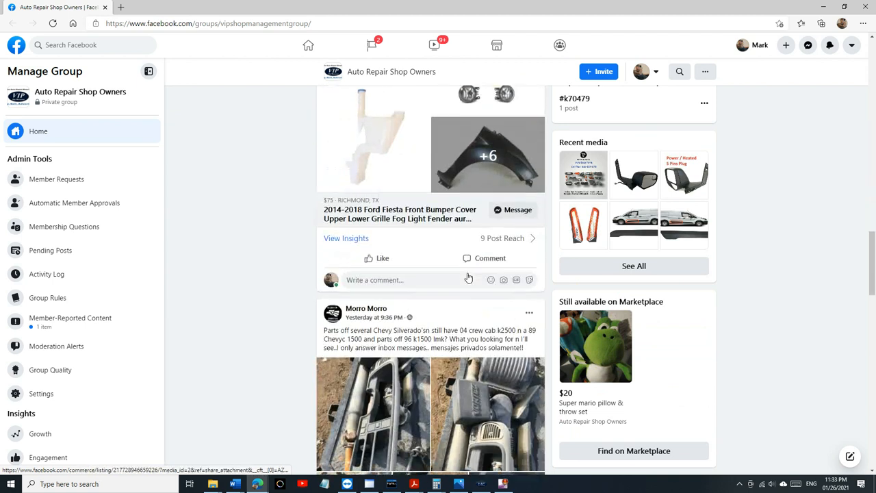
scroll(down, 3)
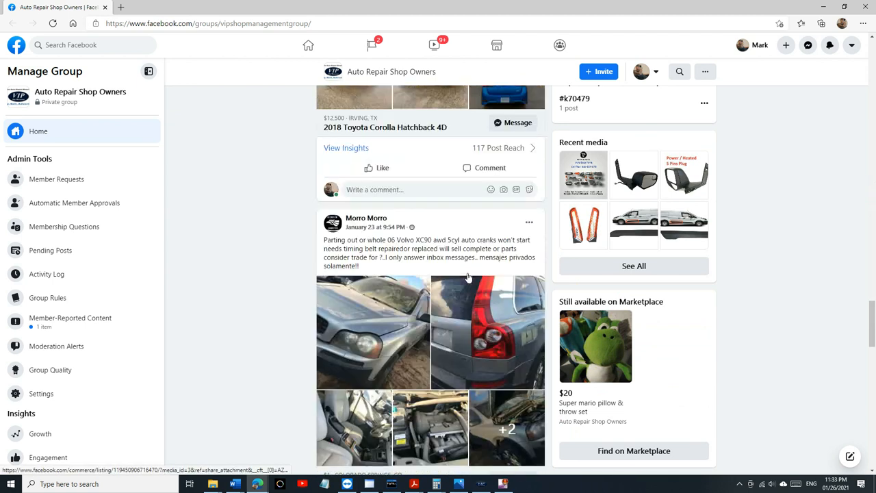
scroll(down, 3)
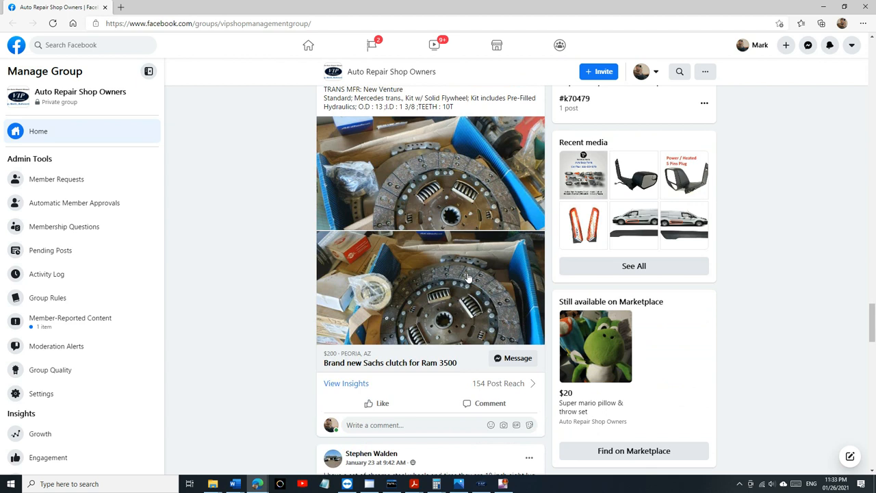
scroll(down, 3)
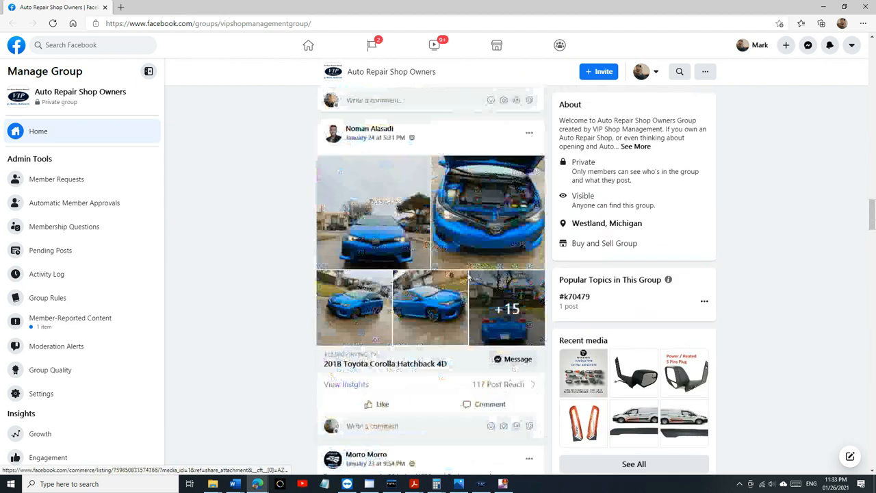
scroll(up, 3)
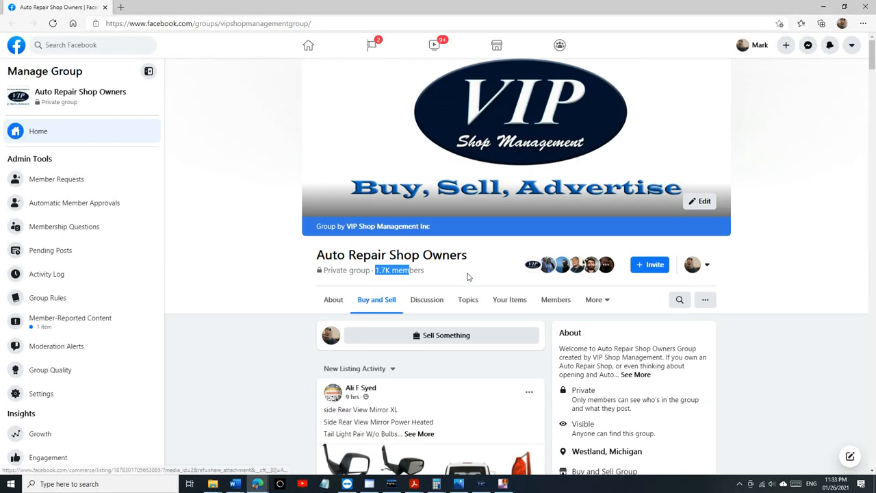
mouse_move(563, 191)
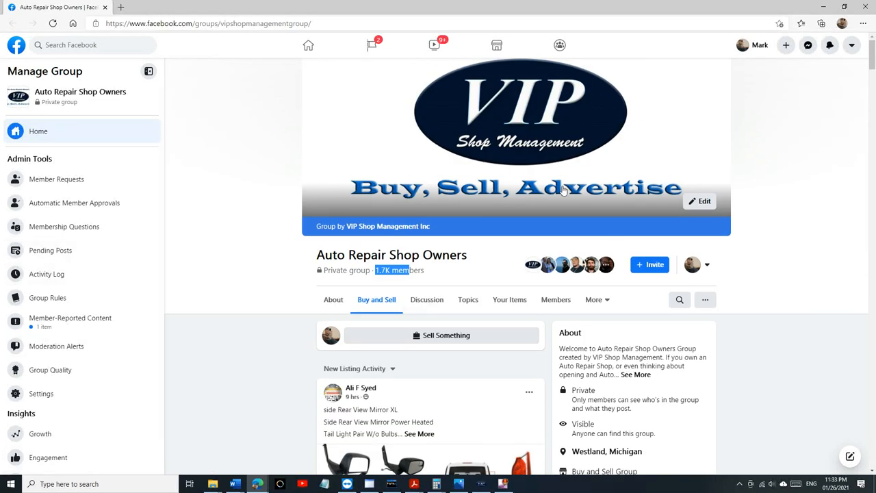
mouse_move(768, 65)
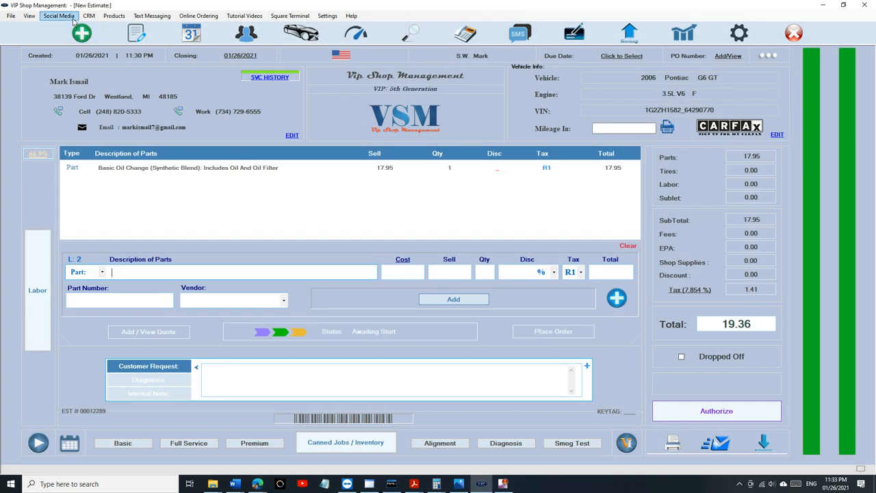
Open the VIP Shop Management YouTube channel from the Social Media menu.
click(58, 15)
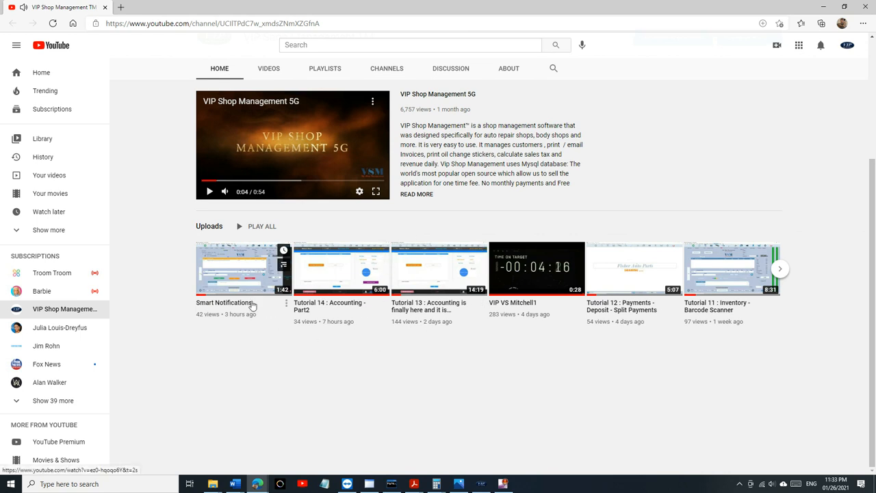
mouse_move(780, 62)
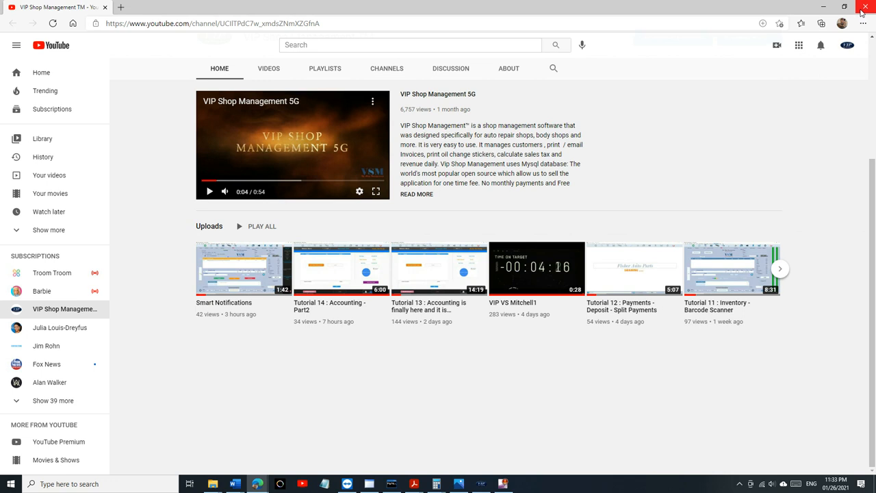
mouse_move(865, 12)
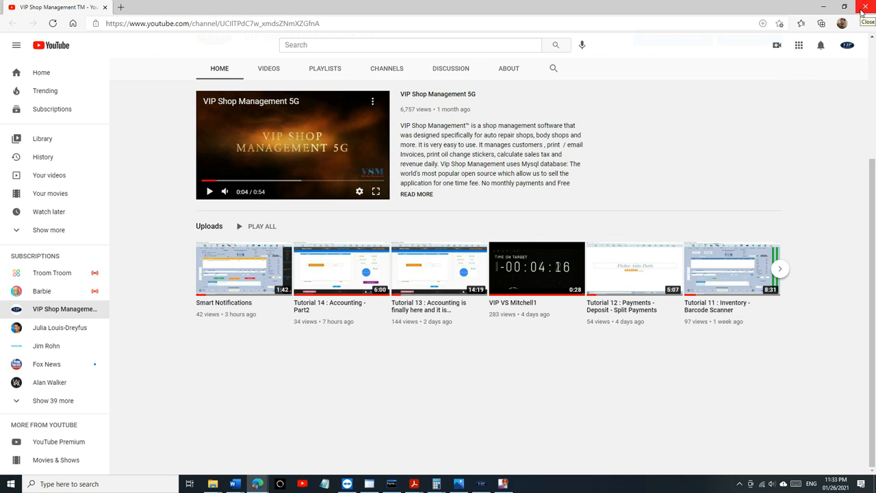
mouse_move(668, 170)
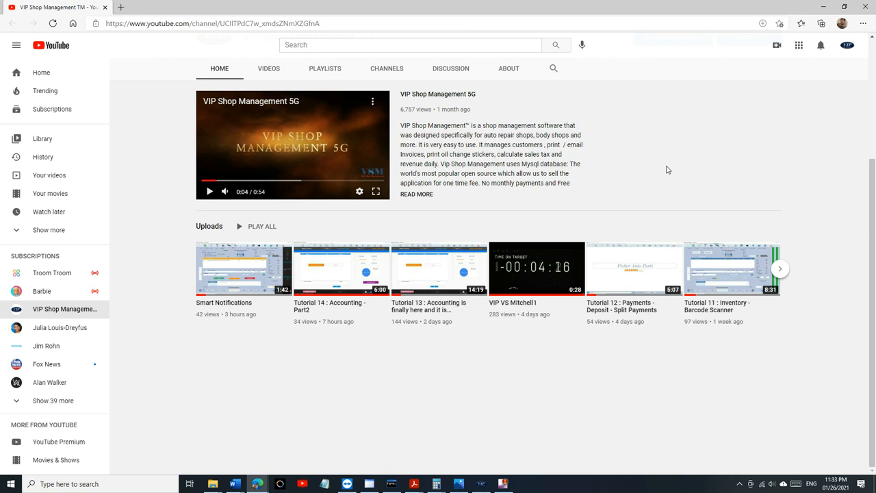